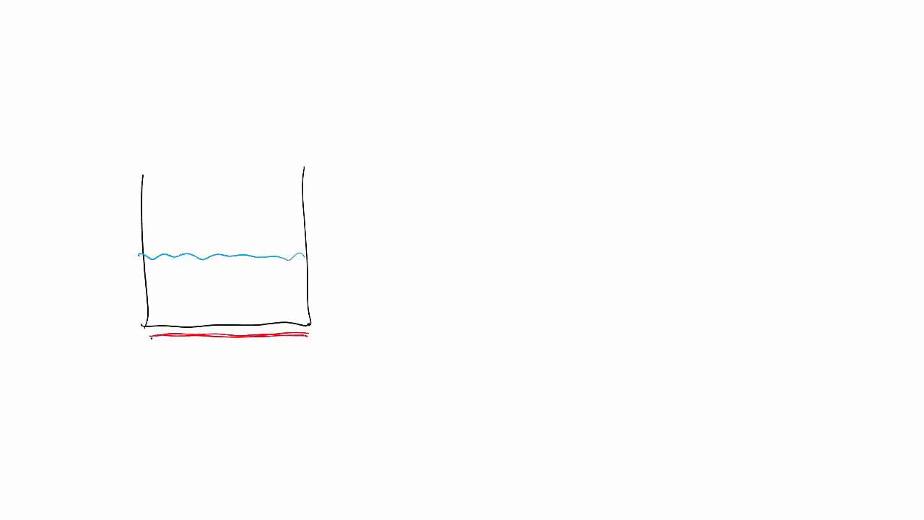
Step: Draw rising evaporation arrows above the water and close the pot's top with a lid line
drag(179, 216, 179, 262)
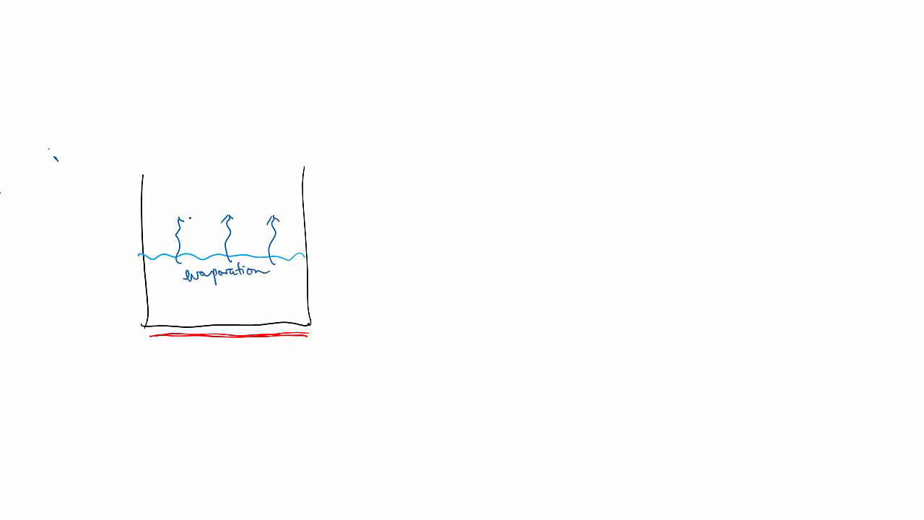
drag(148, 167, 303, 173)
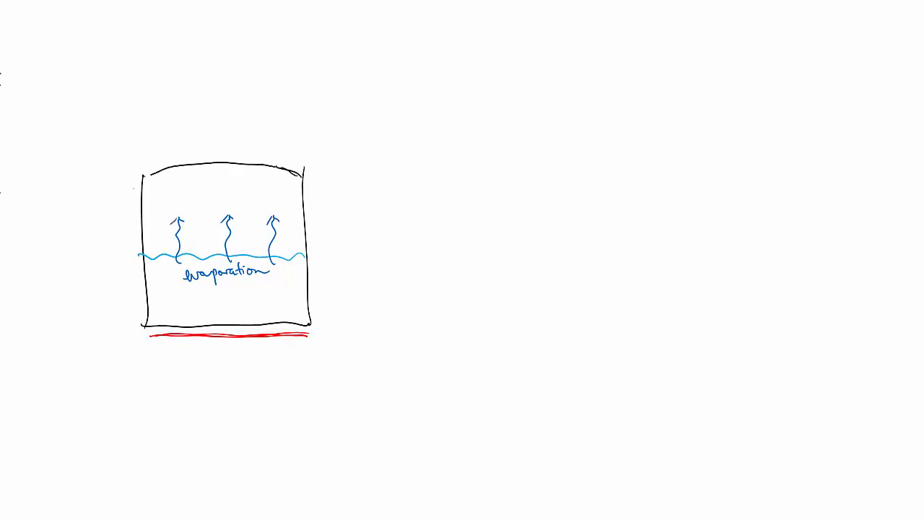
Step: Sketch the lid handle with condensation arrows, label 'condens.', and begin the 'rate_eva' equality note
drag(209, 159, 246, 145)
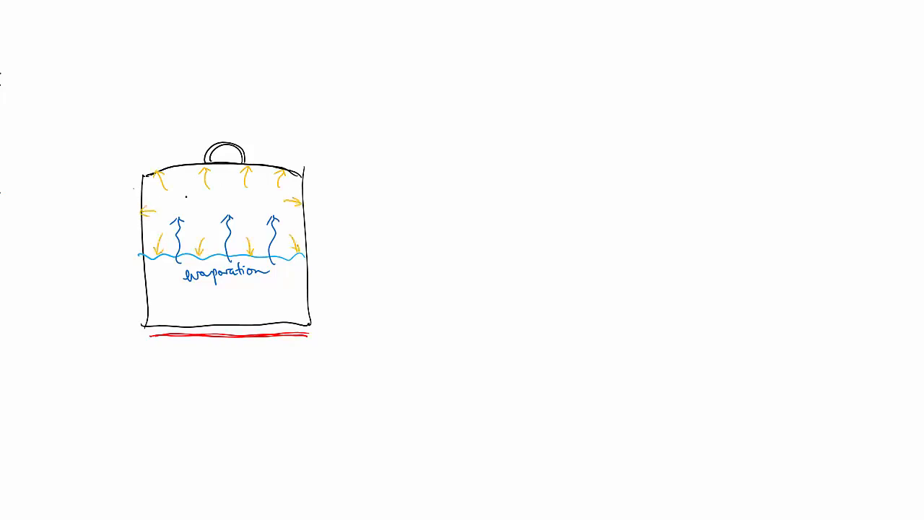
text(condens.)
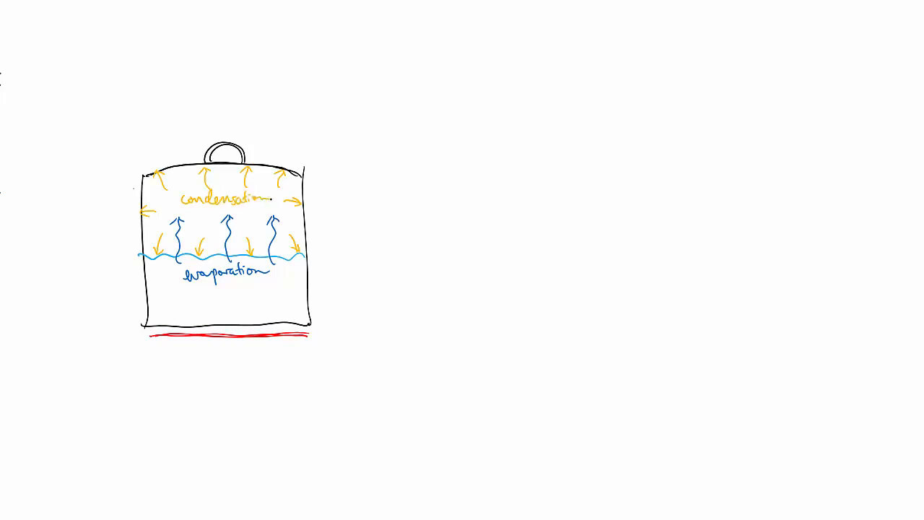
text(rate_evap = rate_cond.)
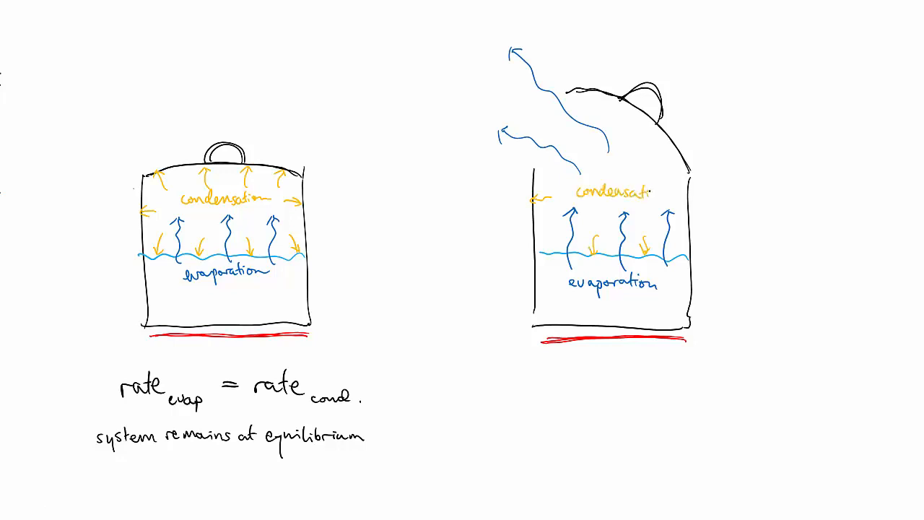
Step: Write 'rate ev. >> cond.', 'system cannot reach equilibrium' and 'pot boils dry.' under the open pot
text(rate ev.)
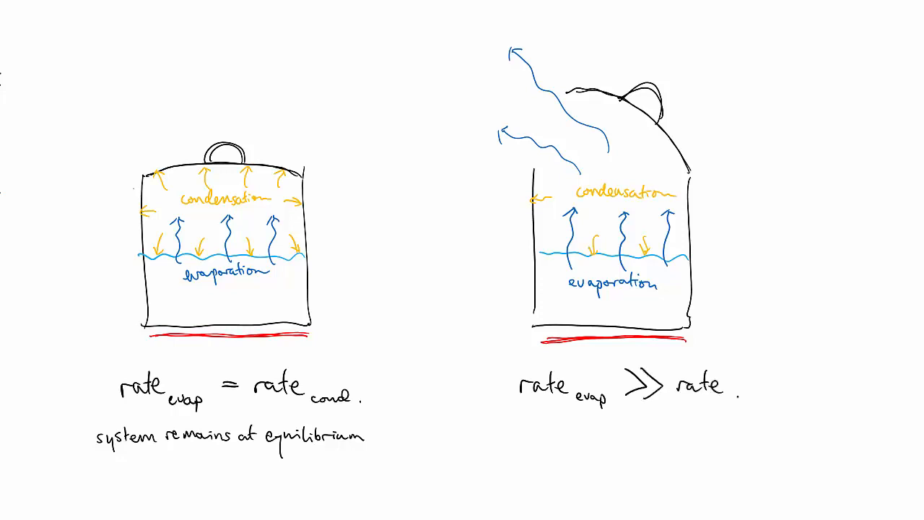
text(cond.)
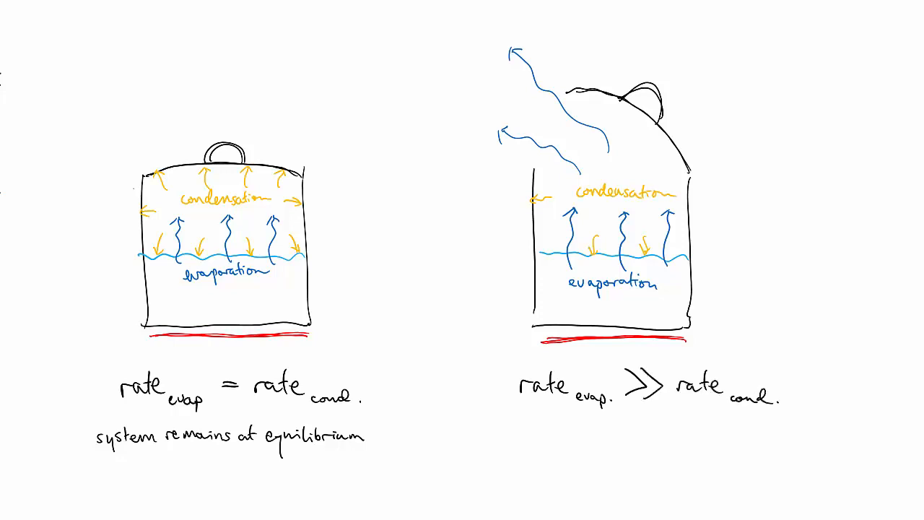
text(system cannot reach equilibrium)
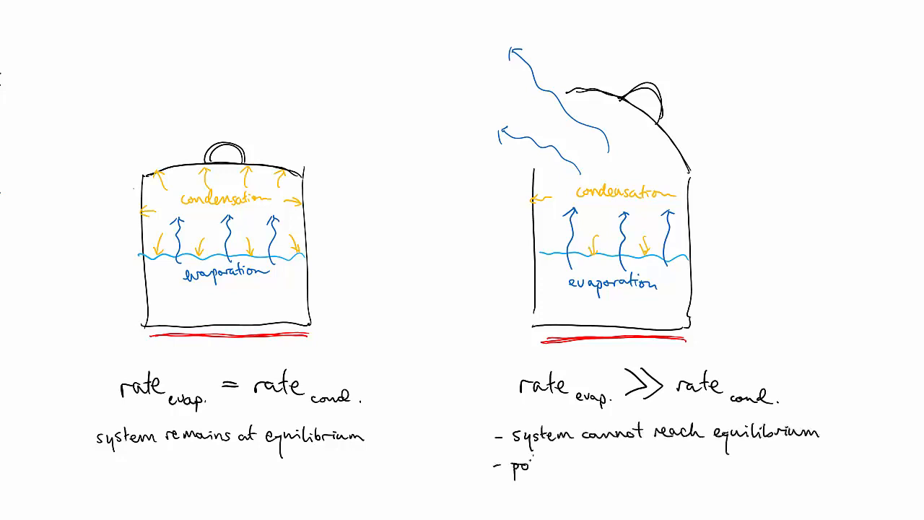
text(pot boils dry.)
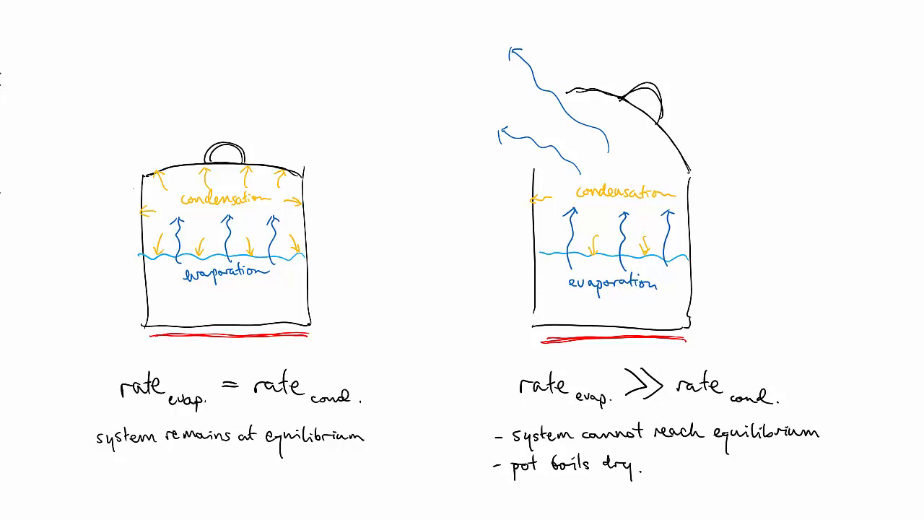